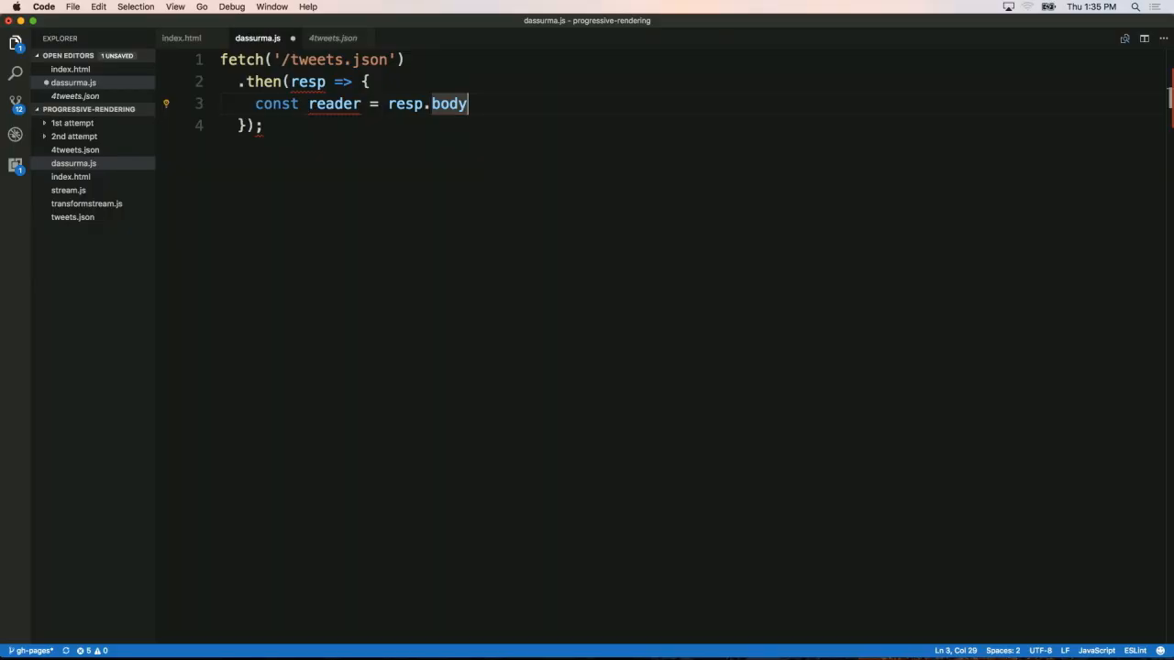
Call .getReader() on resp.body and start a new line below it.
text(.getReader();)
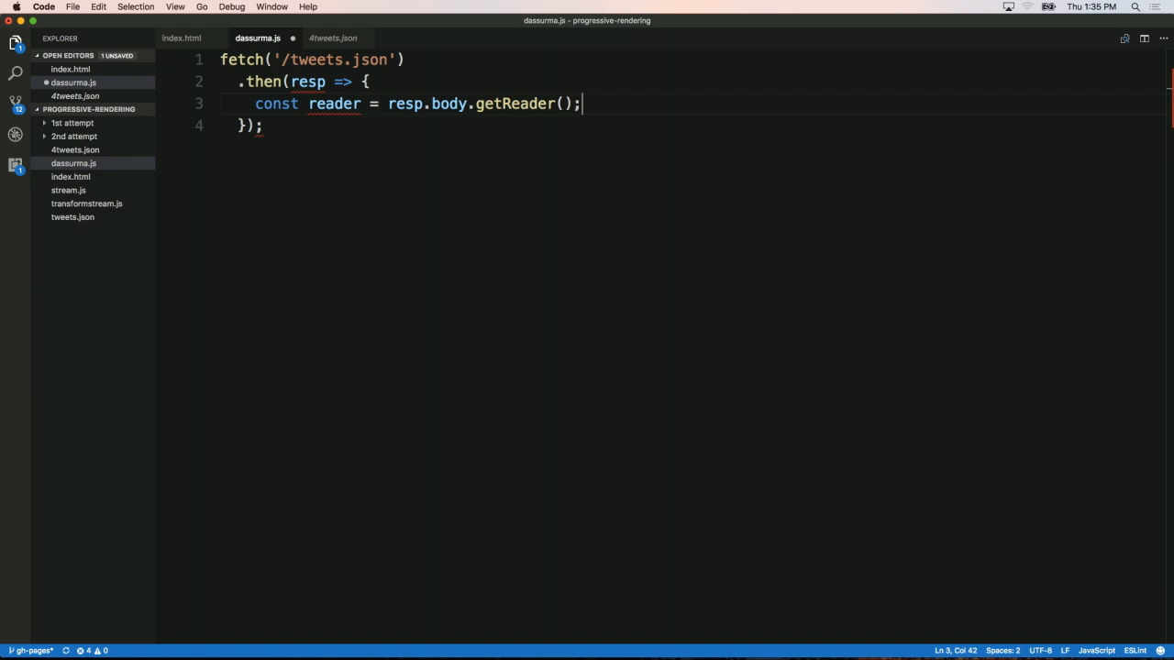
text(r)
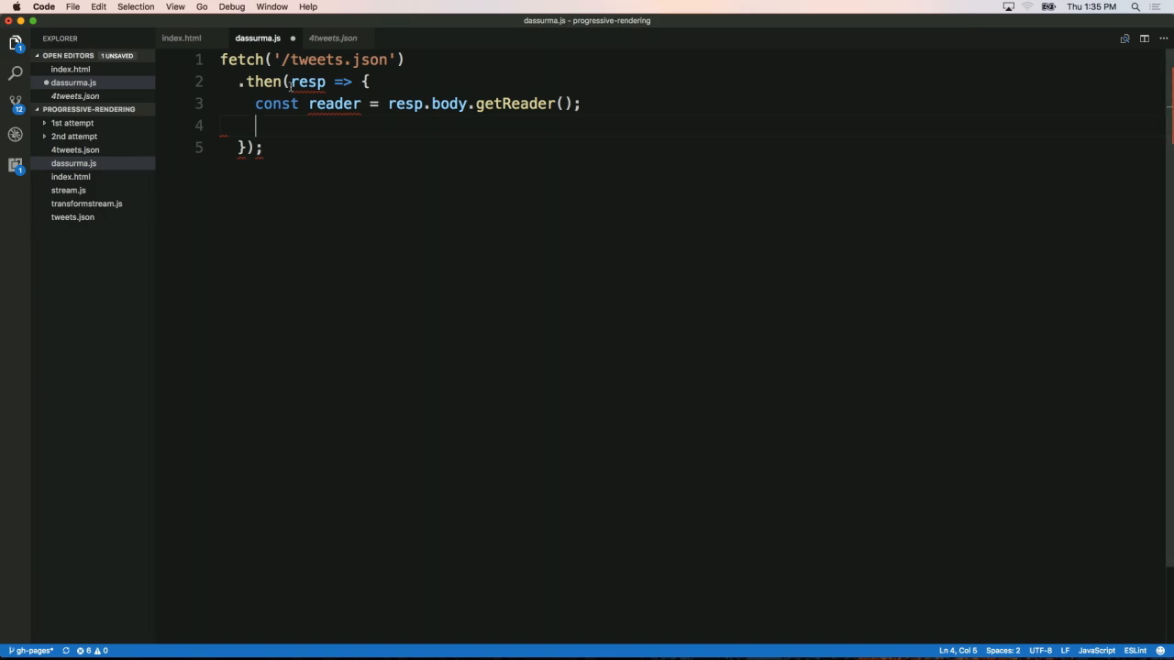
Make the .then callback async and add a while(true) { } loop, starting a const inside it.
text(async)
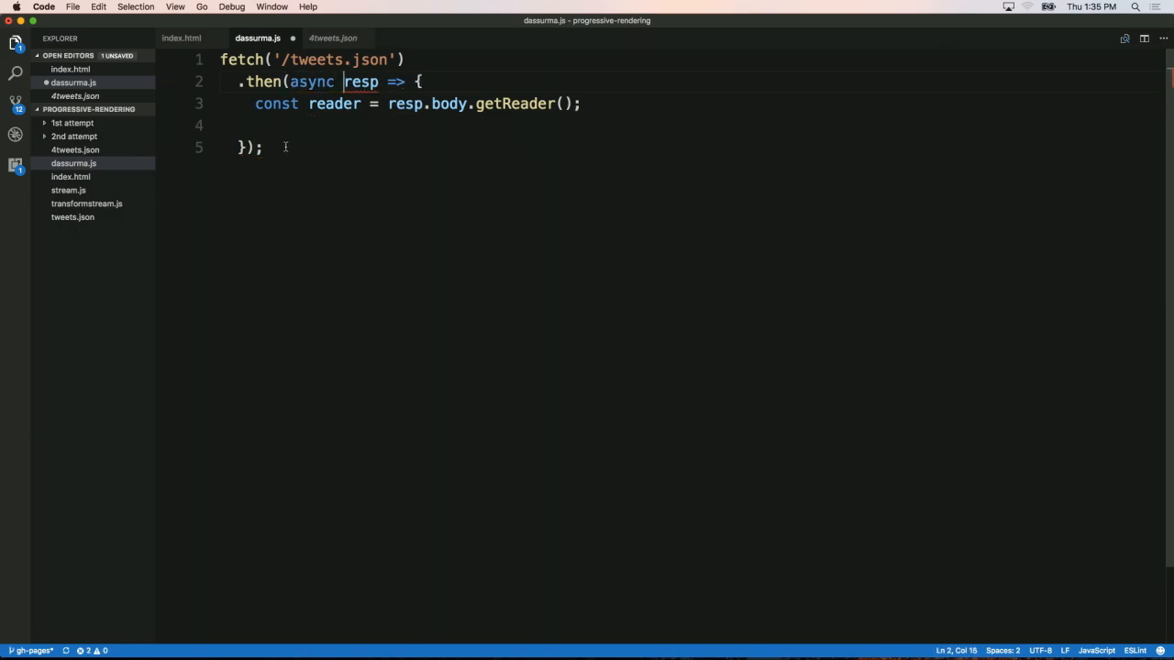
click(286, 125)
text(while(t)
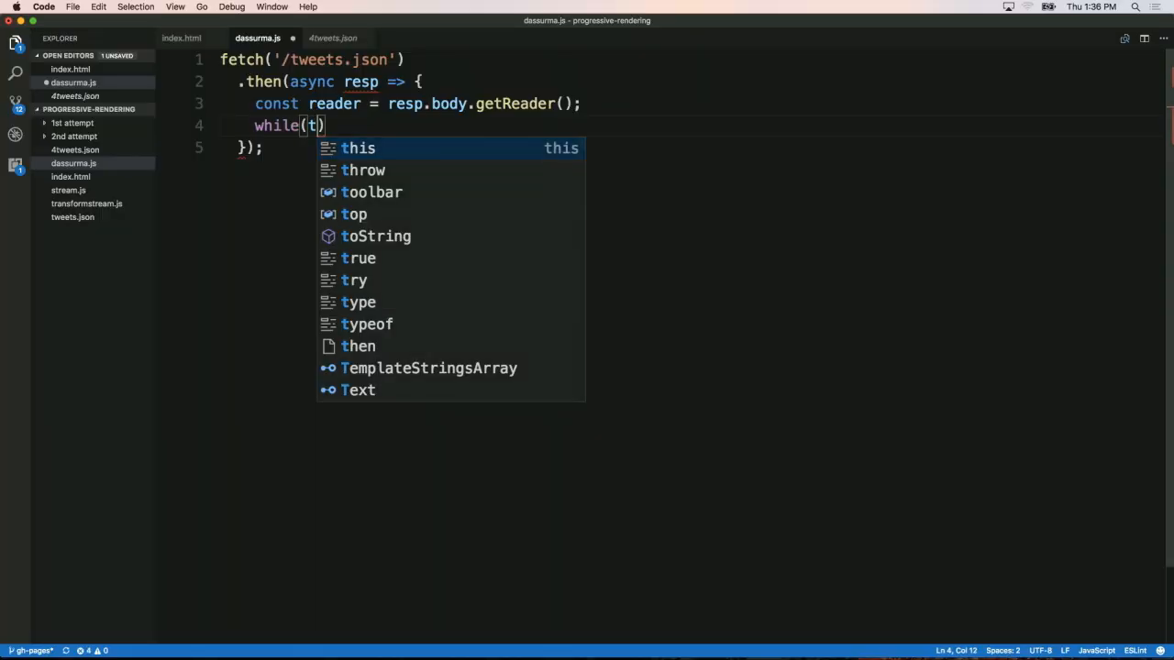
text(rue) {)
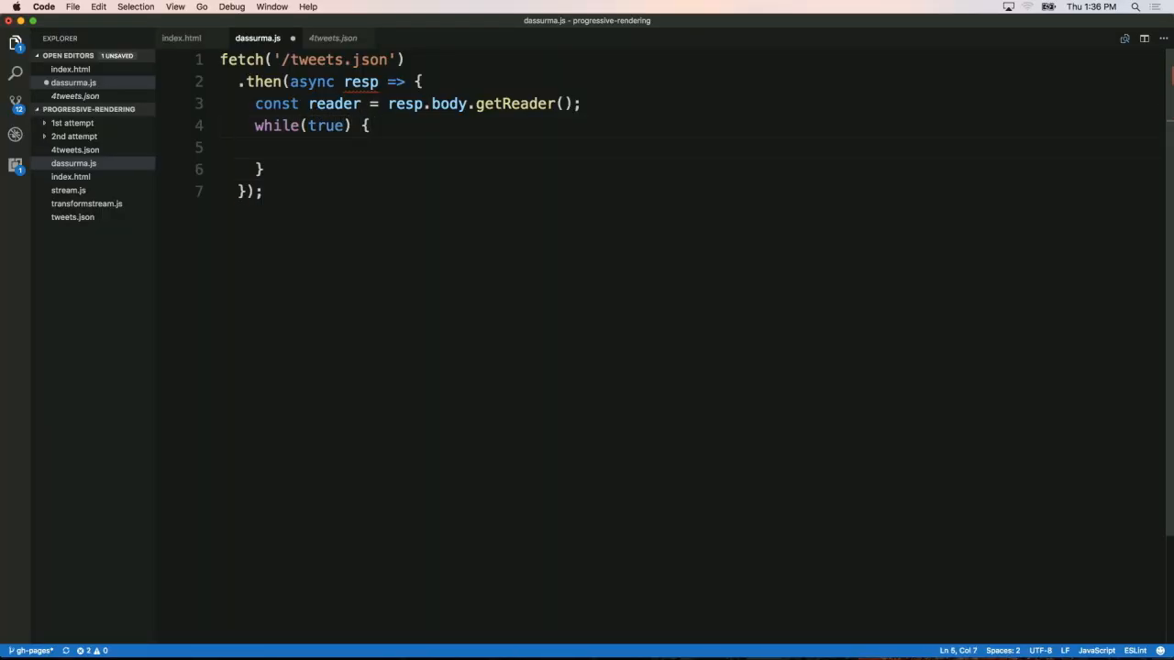
text(c)
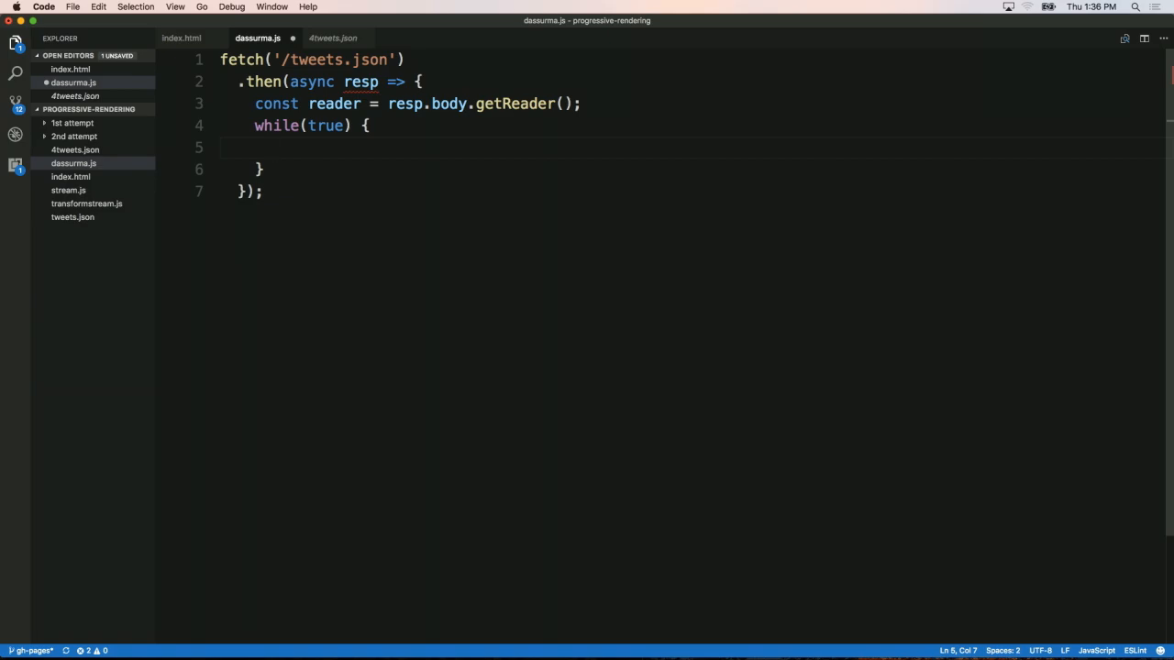
text(const)
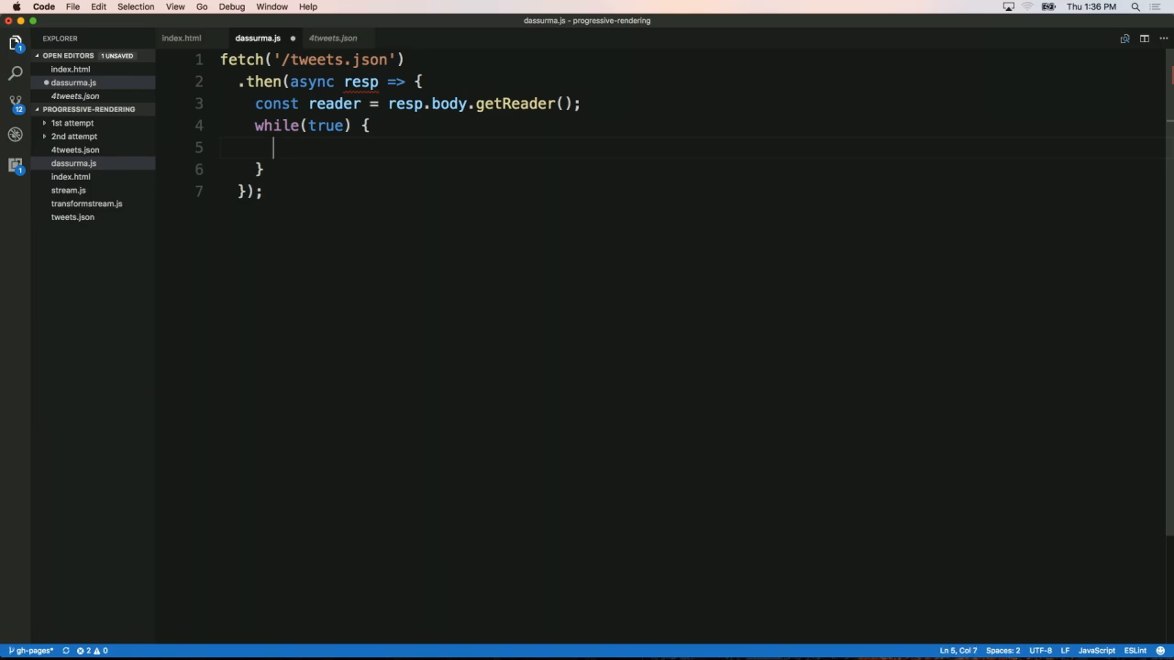
Write const {value, done} = await reader.read(); with if(done) return; and begin a console log.
text(reader.)
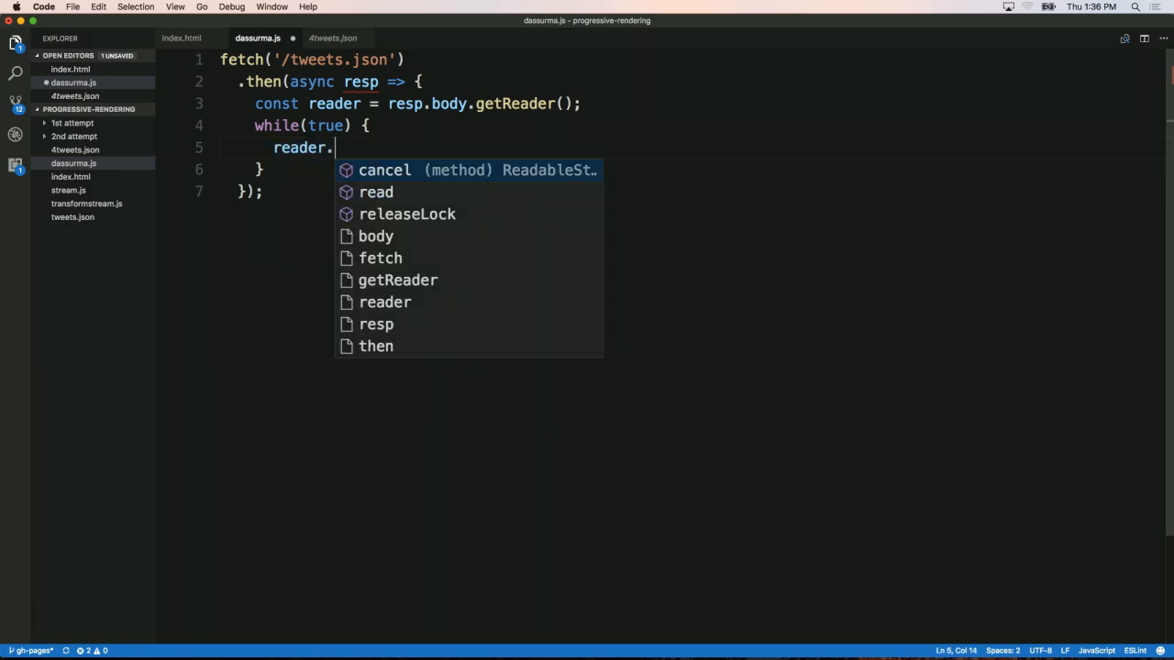
text(read();)
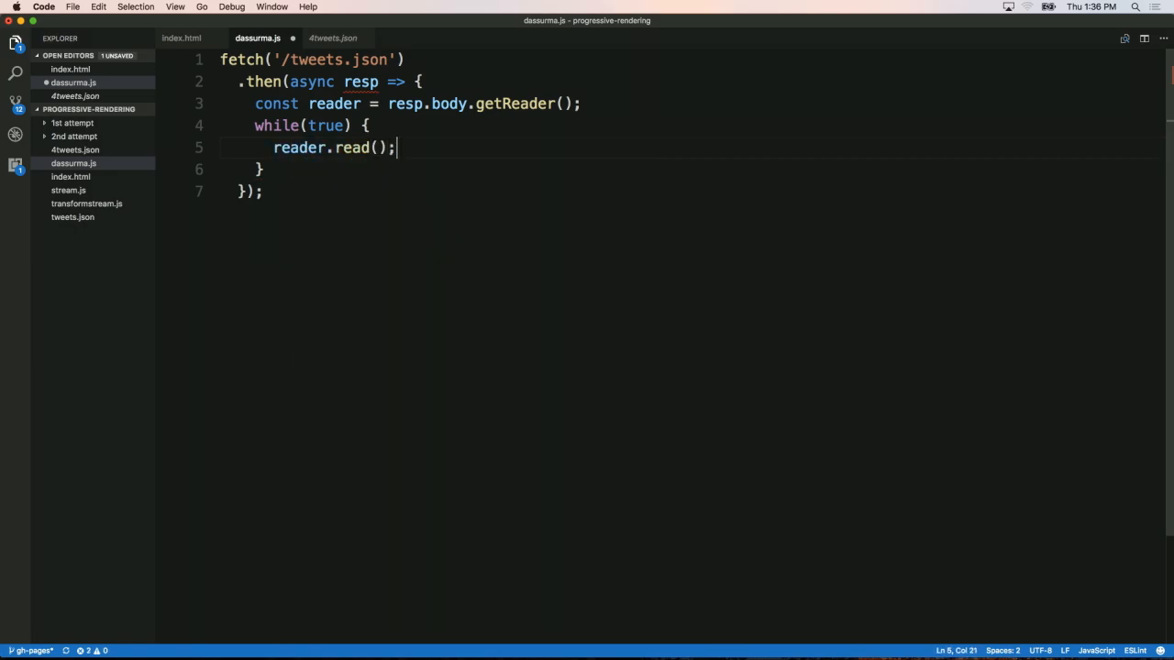
text(await)
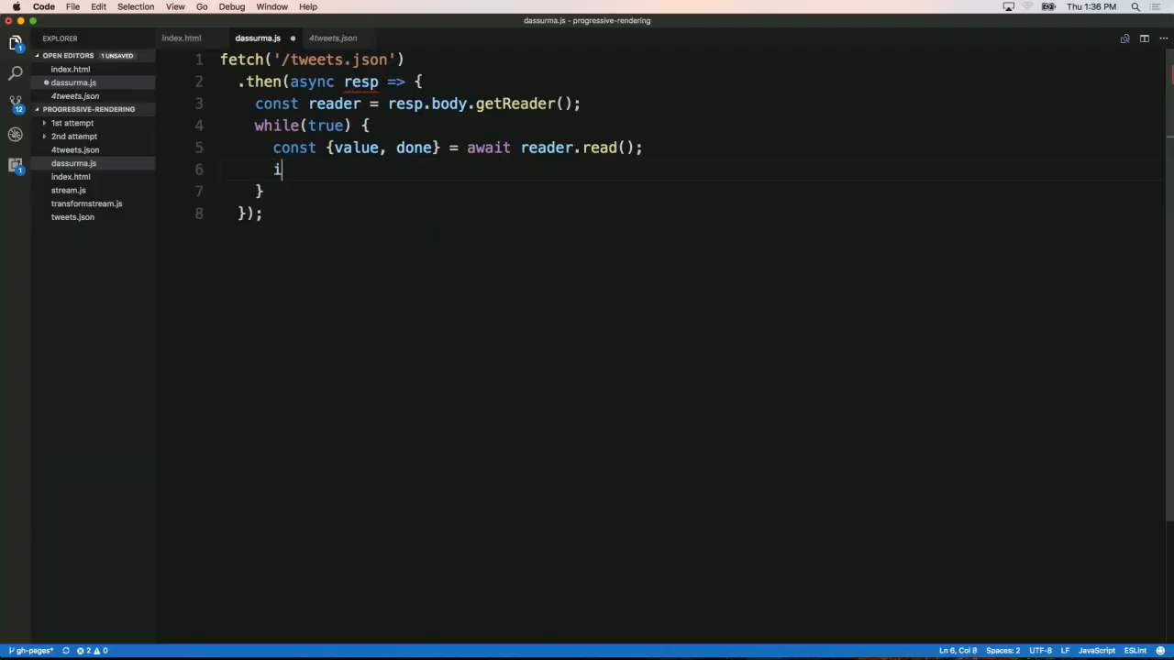
text(f(done) return;)
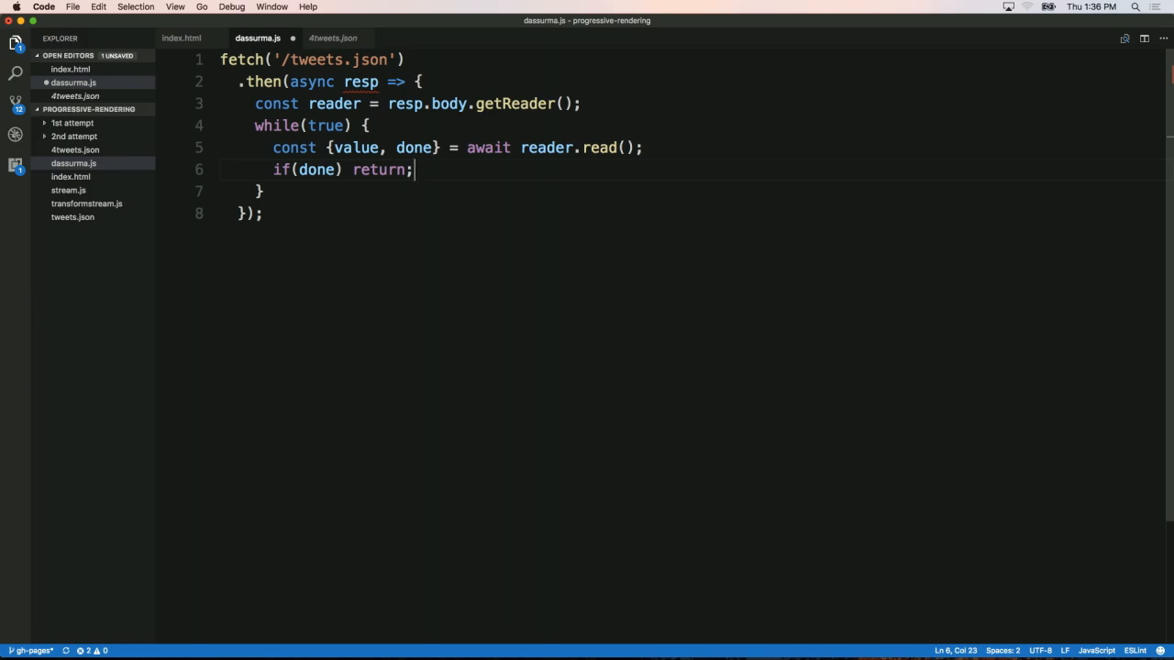
text(conso)
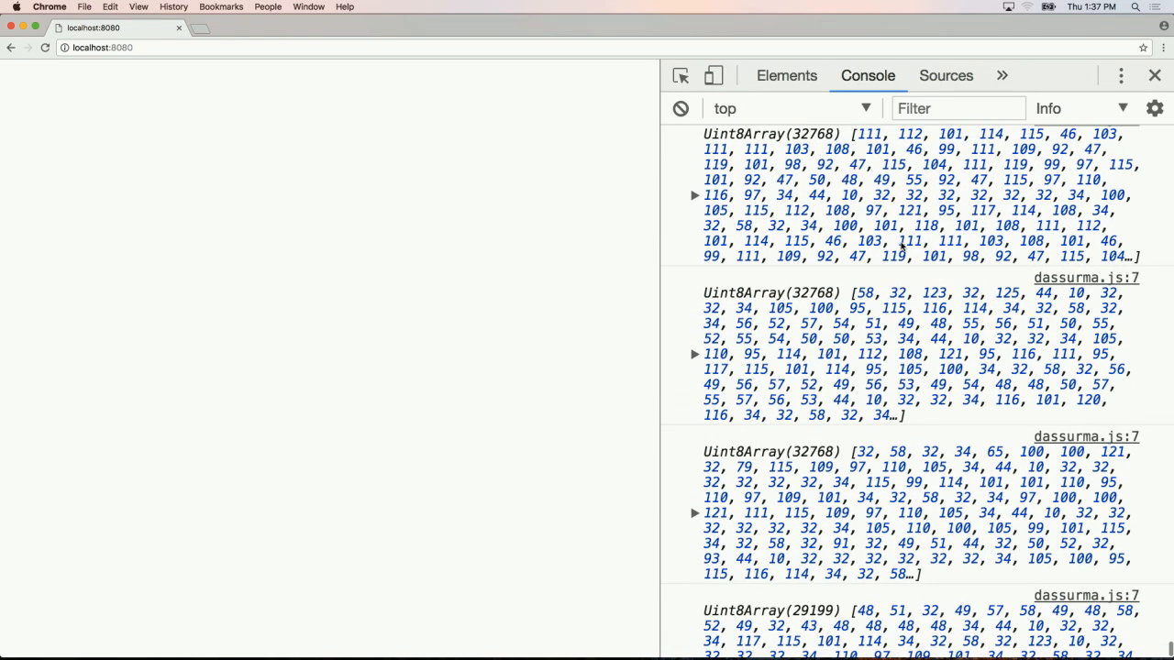
Scroll down the Chrome console through the logged Uint8Array chunks.
scroll(down, 3)
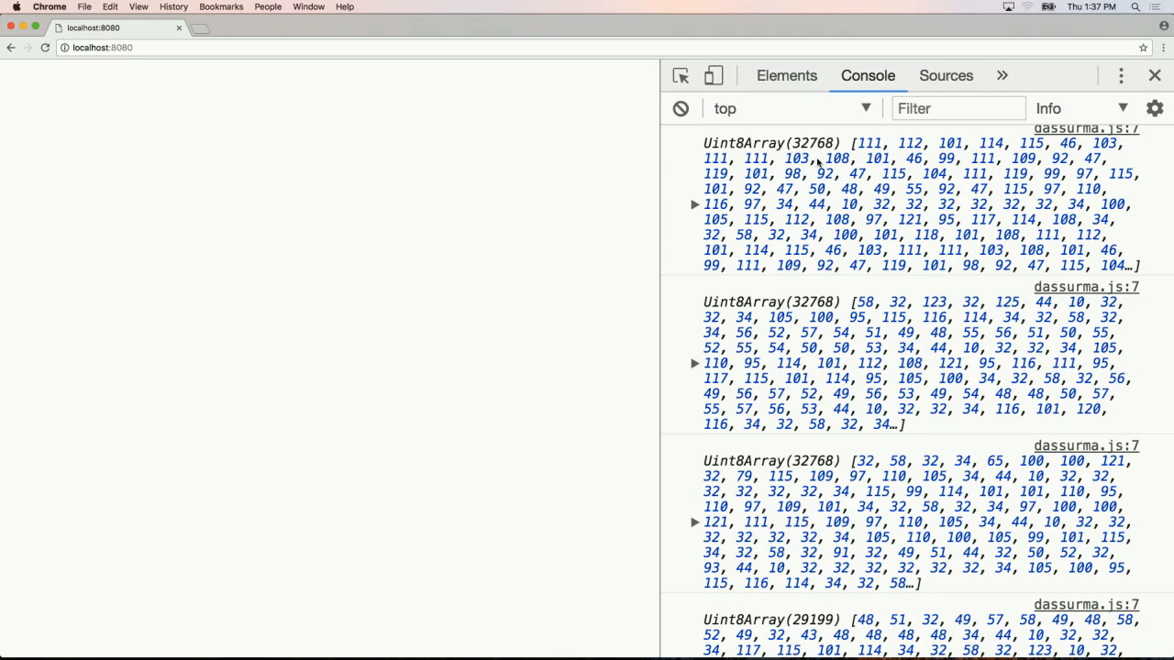
scroll(down, 3)
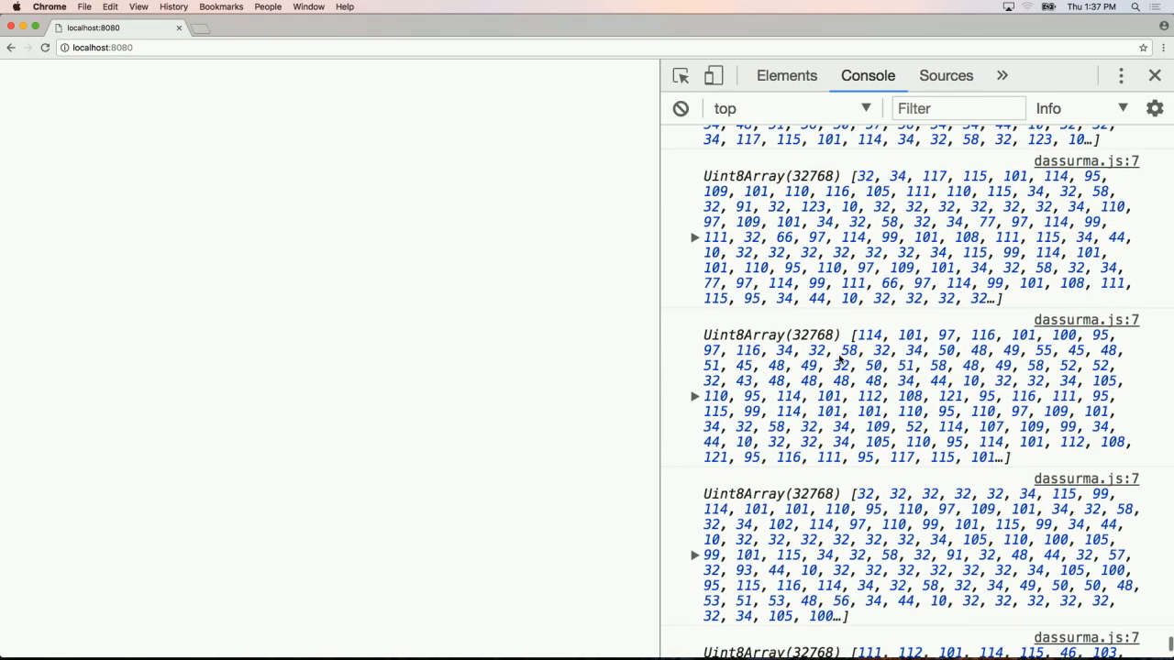